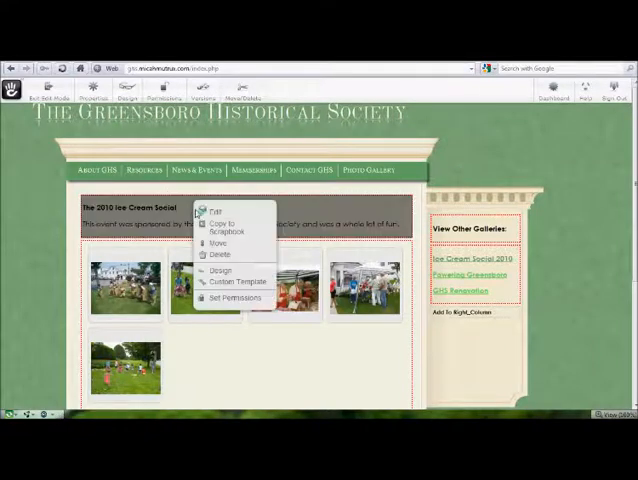
# Go to the File Manager listing the site's uploaded images and documents
pyautogui.click(216, 210)
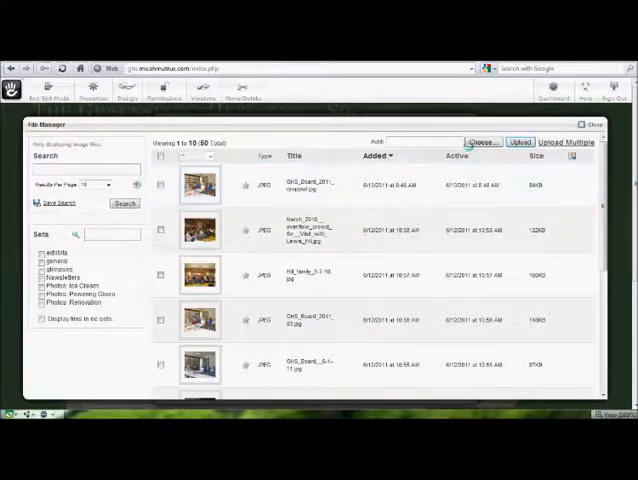
# Choose the statue photo from the Desktop as the file to upload
pyautogui.click(480, 140)
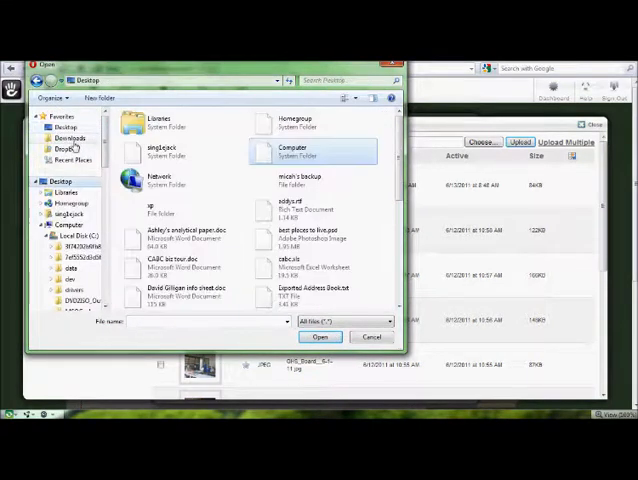
pyautogui.scroll(-3)
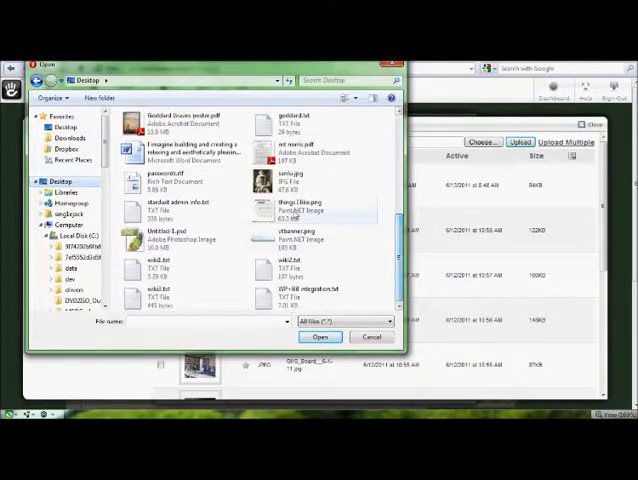
pyautogui.click(290, 180)
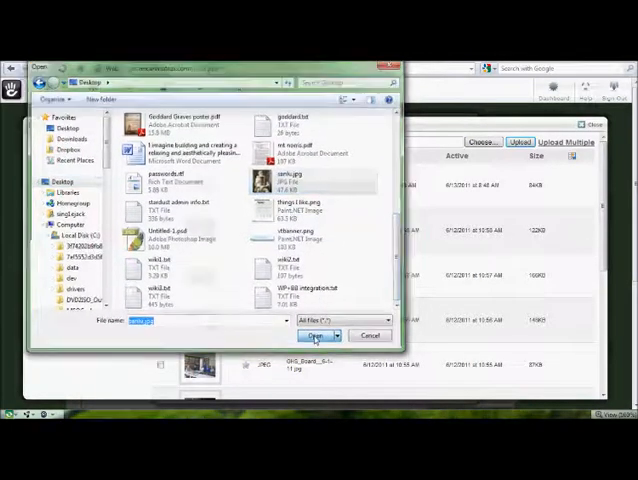
pyautogui.click(316, 336)
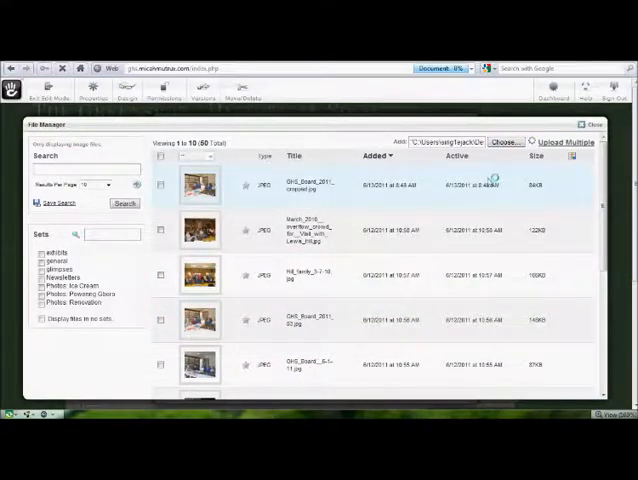
# Upload the statue photo and review its Basic Properties in the Upload Complete dialog
pyautogui.click(564, 142)
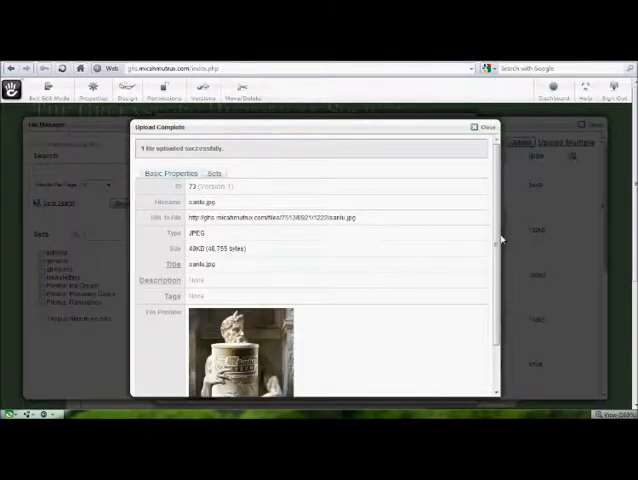
pyautogui.scroll(-3)
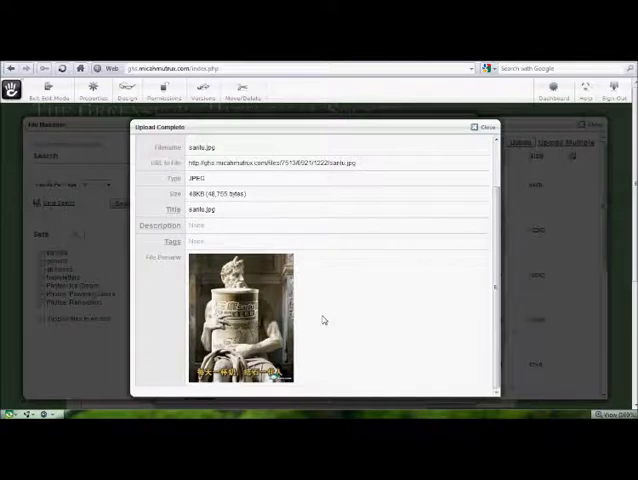
pyautogui.moveTo(352, 318)
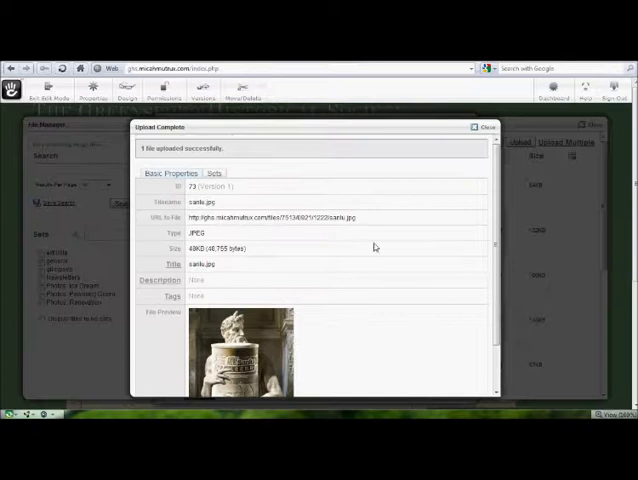
pyautogui.moveTo(228, 300)
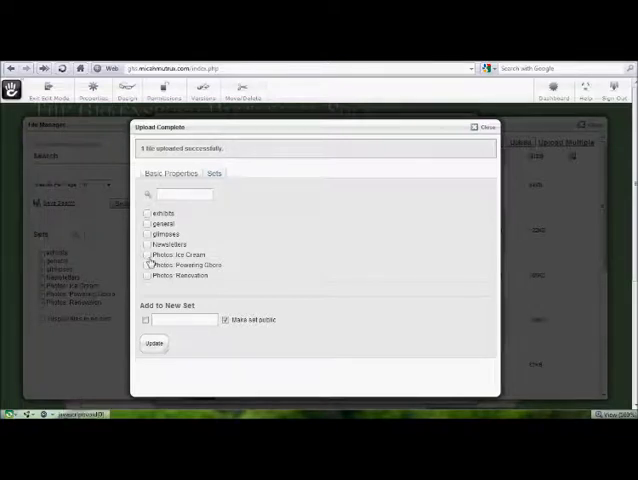
# Toggle the photo's file set memberships in the Sets list, then leave them cleared and close the dialog
pyautogui.click(148, 256)
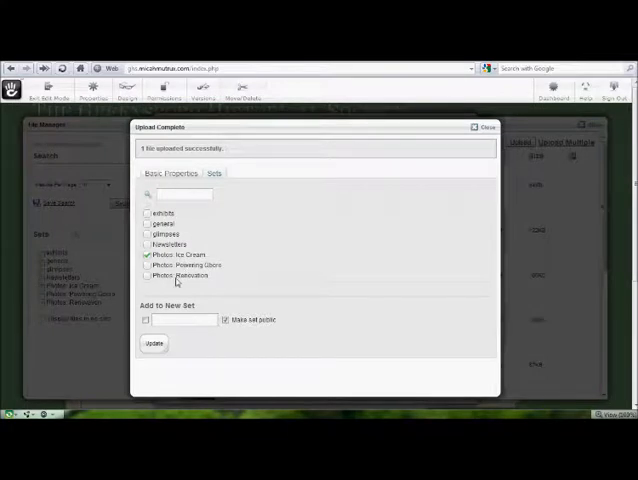
pyautogui.doubleClick(192, 276)
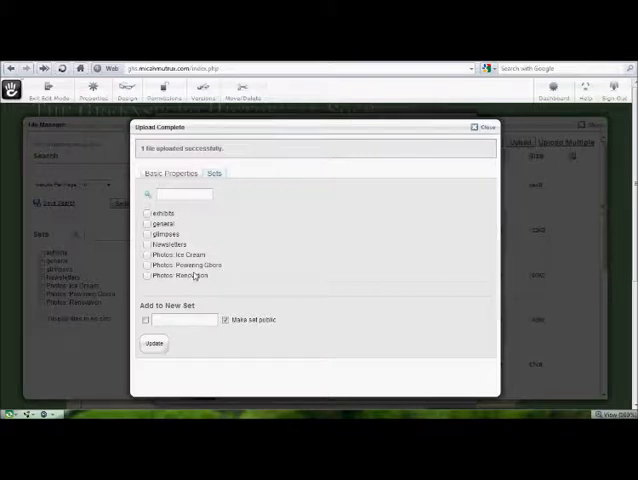
pyautogui.moveTo(232, 204)
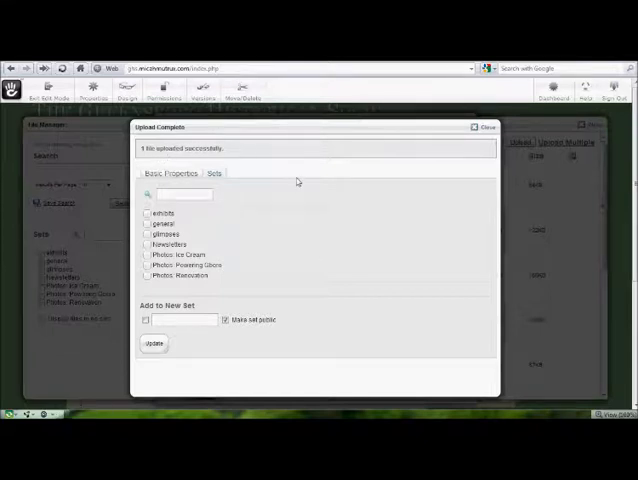
pyautogui.moveTo(184, 288)
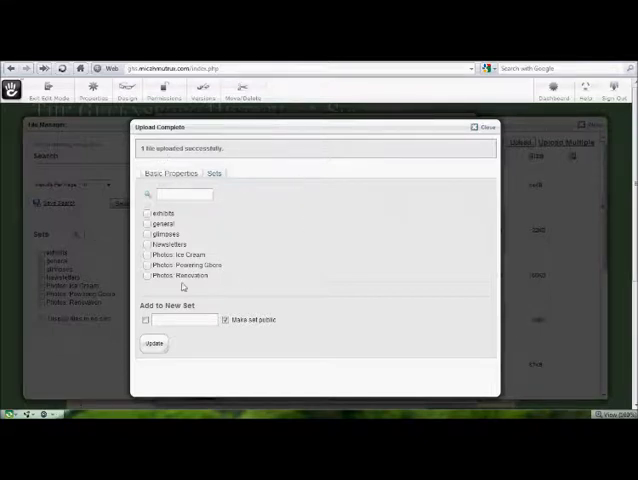
pyautogui.click(148, 254)
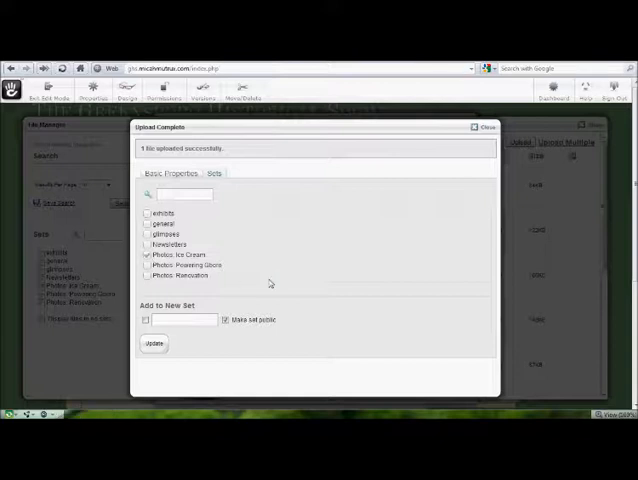
pyautogui.click(148, 224)
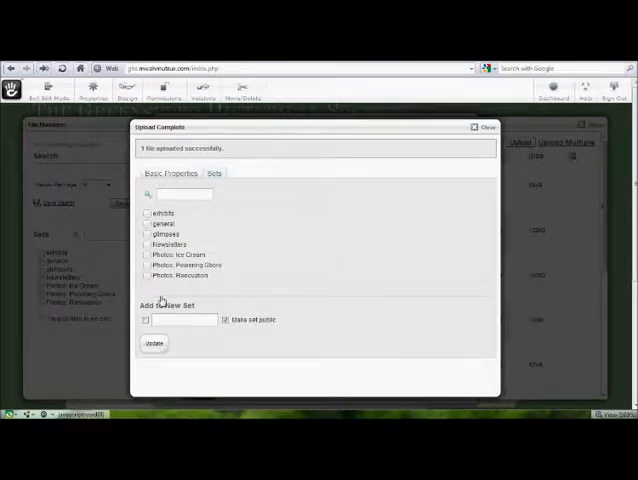
pyautogui.click(148, 320)
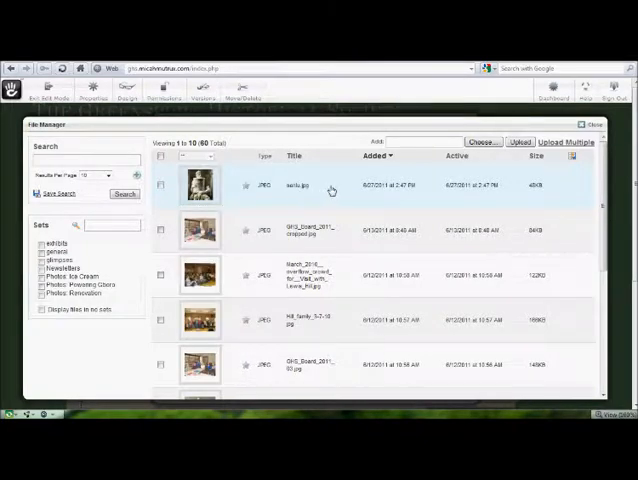
# Choose the newsletter PDF from the Desktop and upload it
pyautogui.click(484, 140)
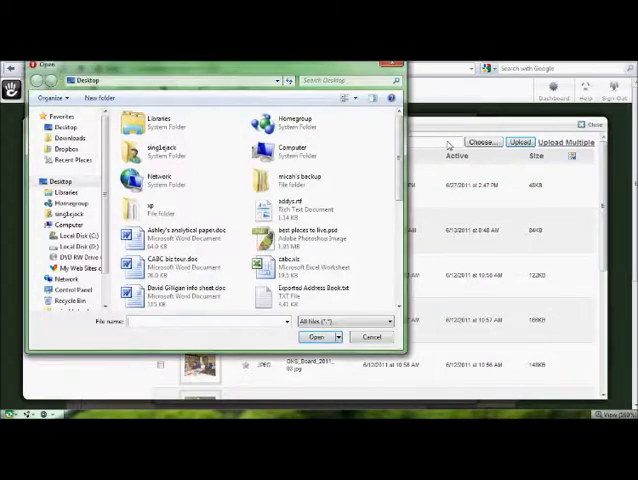
pyautogui.scroll(-3)
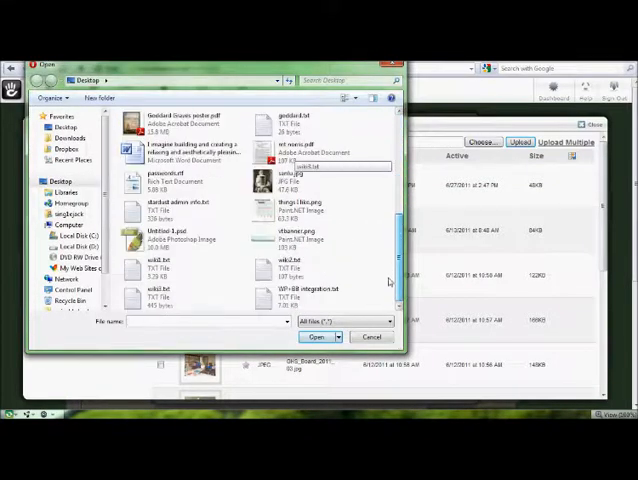
pyautogui.click(310, 148)
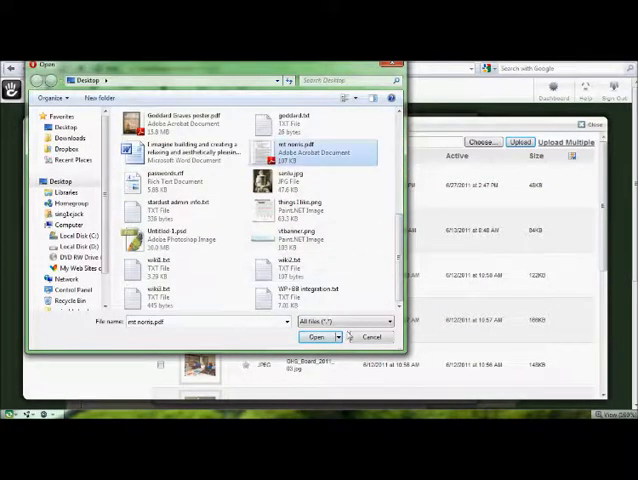
pyautogui.click(322, 336)
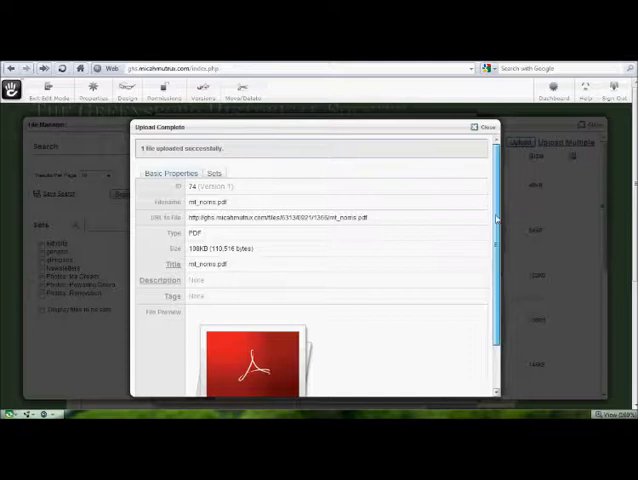
pyautogui.scroll(-3)
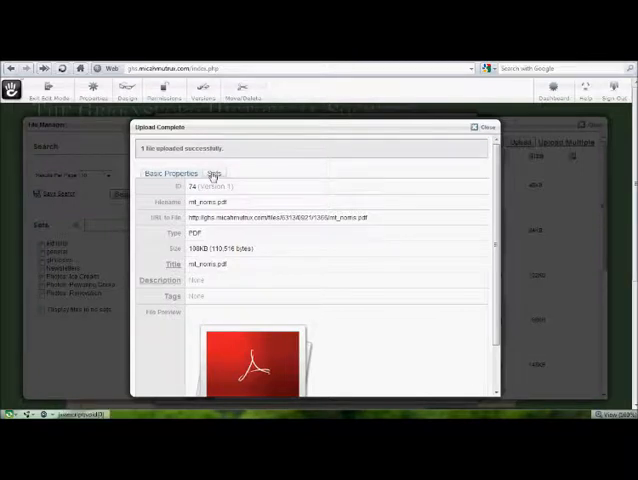
# Show the Sets options for the uploaded PDF newsletter
pyautogui.click(212, 172)
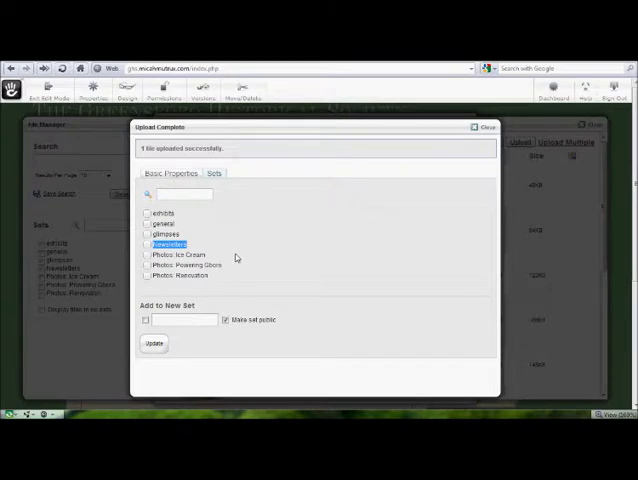
pyautogui.moveTo(252, 240)
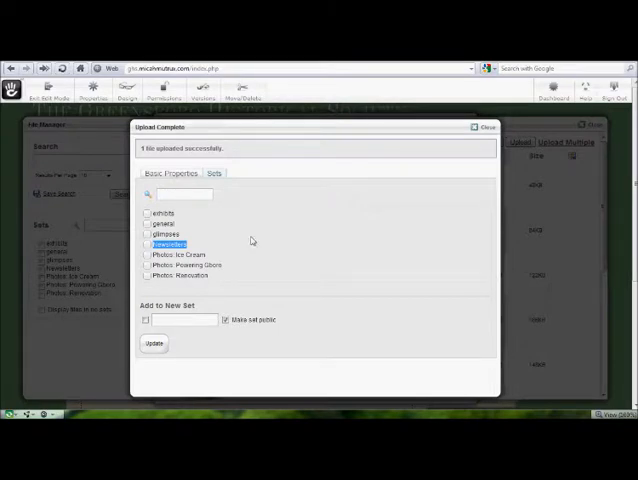